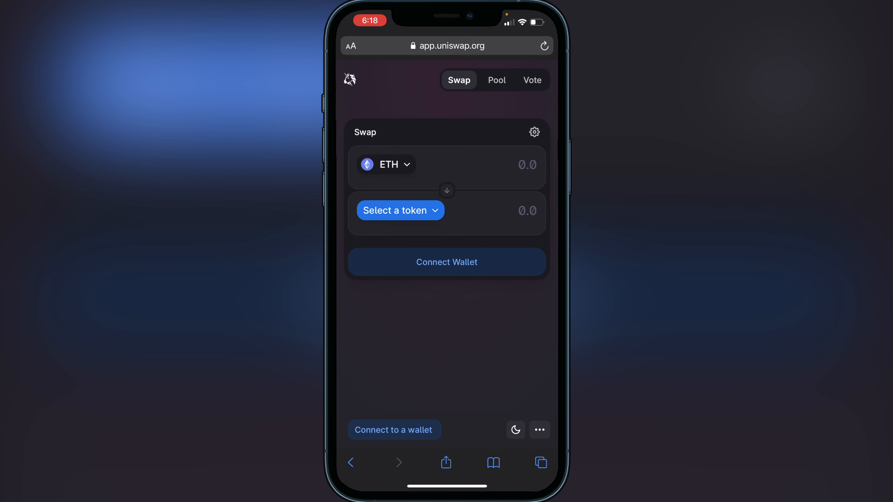
# - From the Uniswap swap page, connect a wallet via WalletConnect choosing Trust on Mobile
pyautogui.click(539, 462)
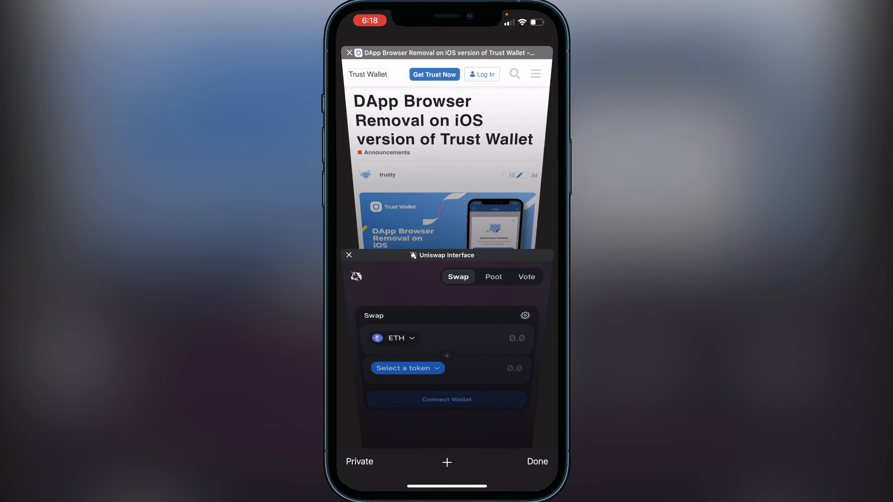
pyautogui.click(536, 461)
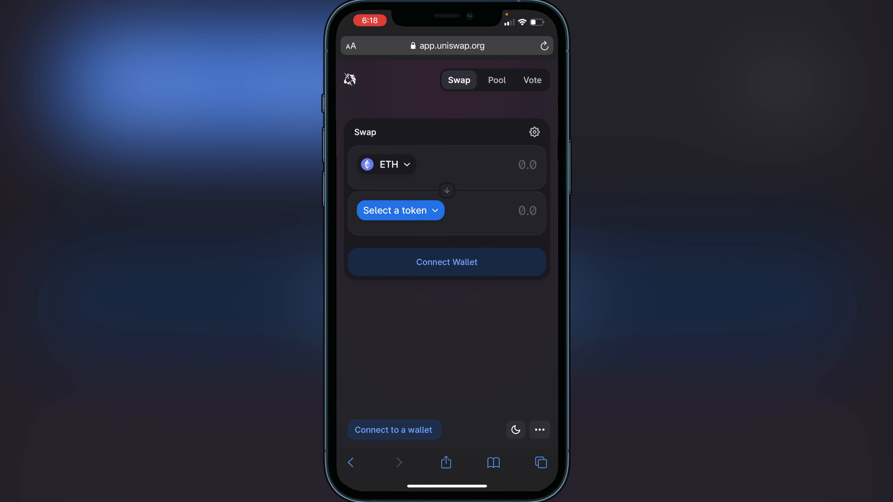
pyautogui.click(447, 262)
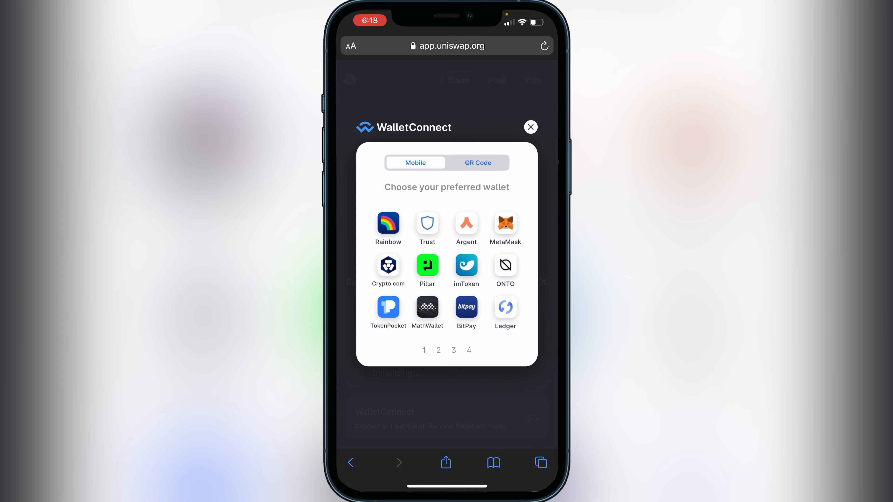
pyautogui.click(427, 223)
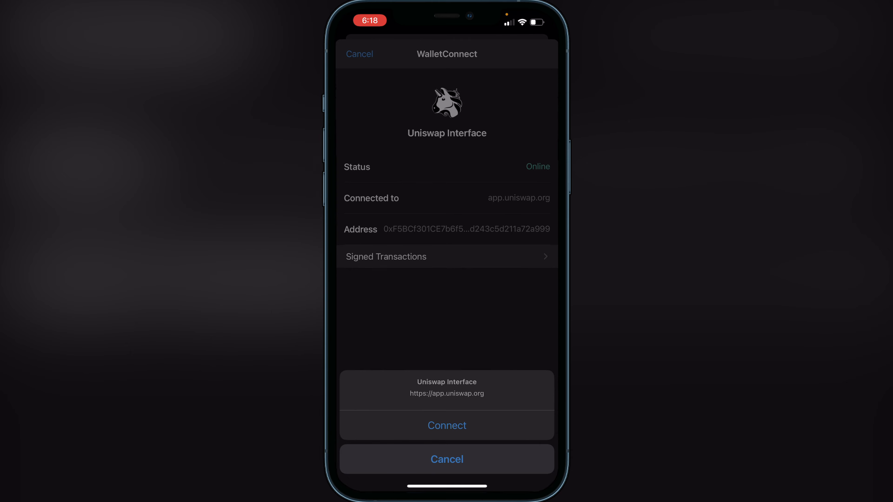
# - Approve Uniswap Interface in Trust Wallet and return to Safari showing address 0xF5BC…a999, 0 ETH
pyautogui.click(446, 425)
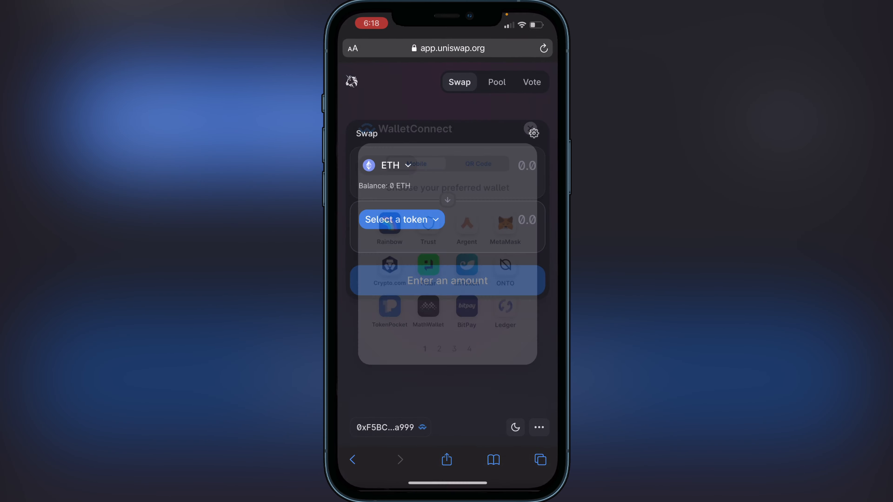
pyautogui.click(532, 132)
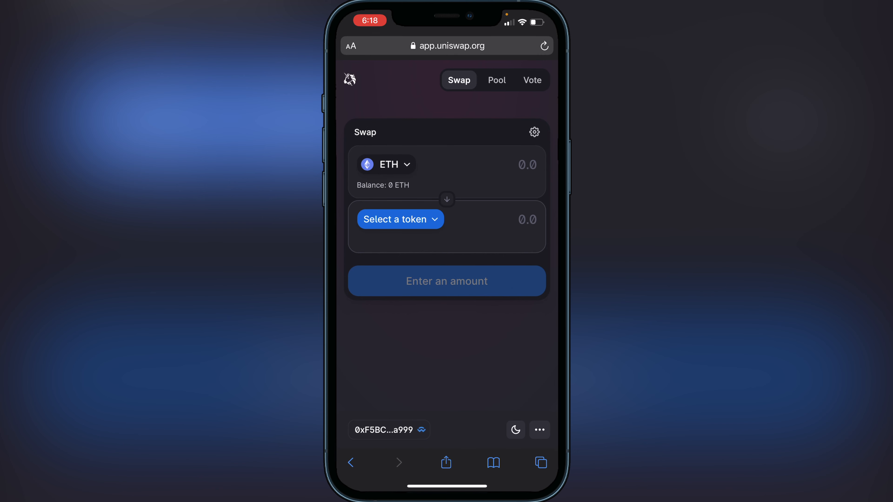